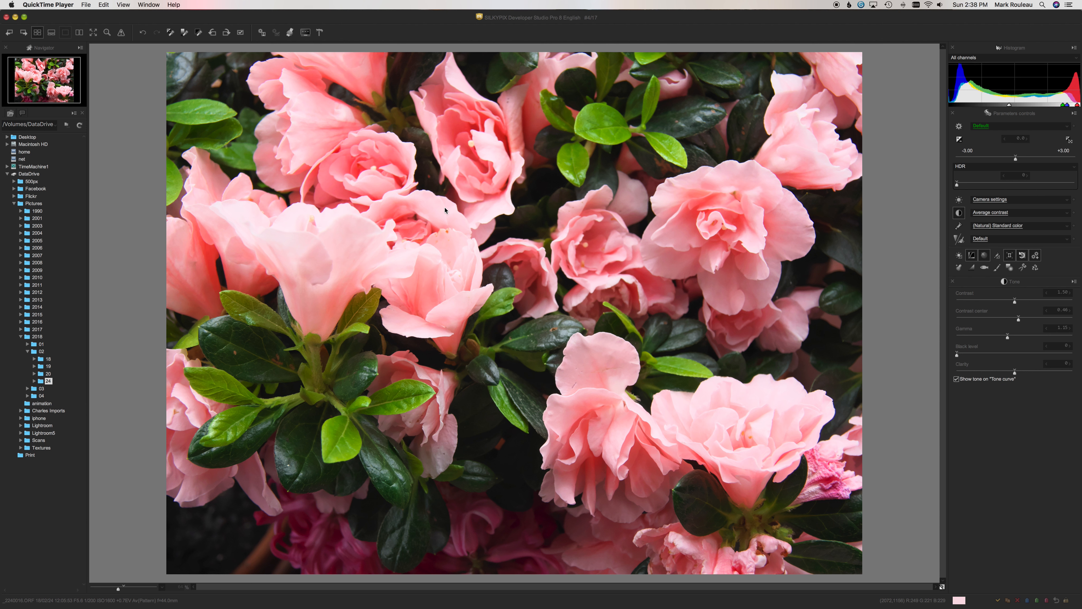
pyautogui.moveTo(412, 213)
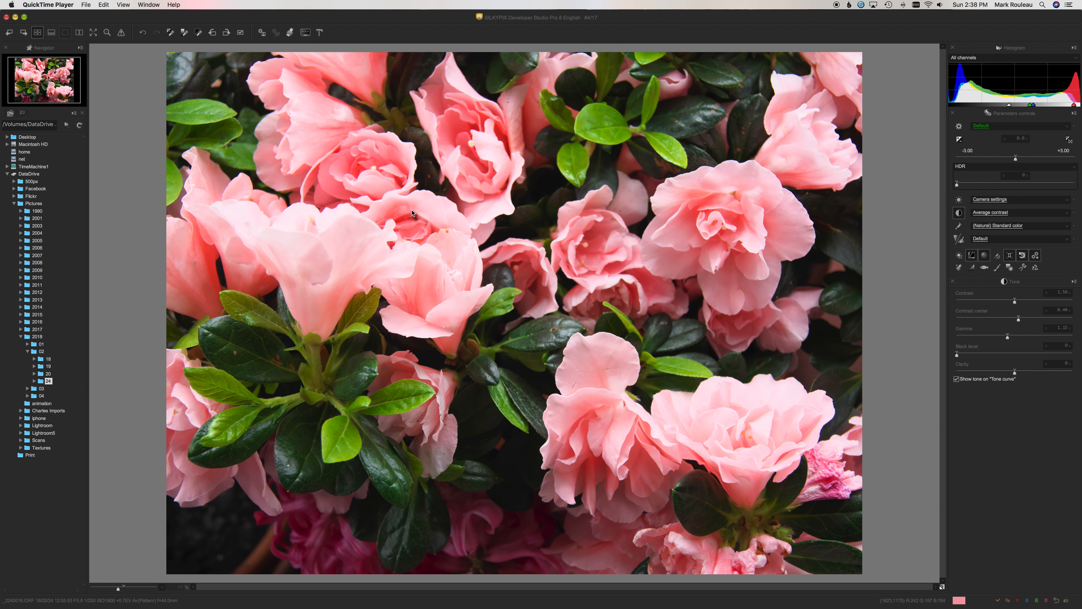
pyautogui.moveTo(974, 226)
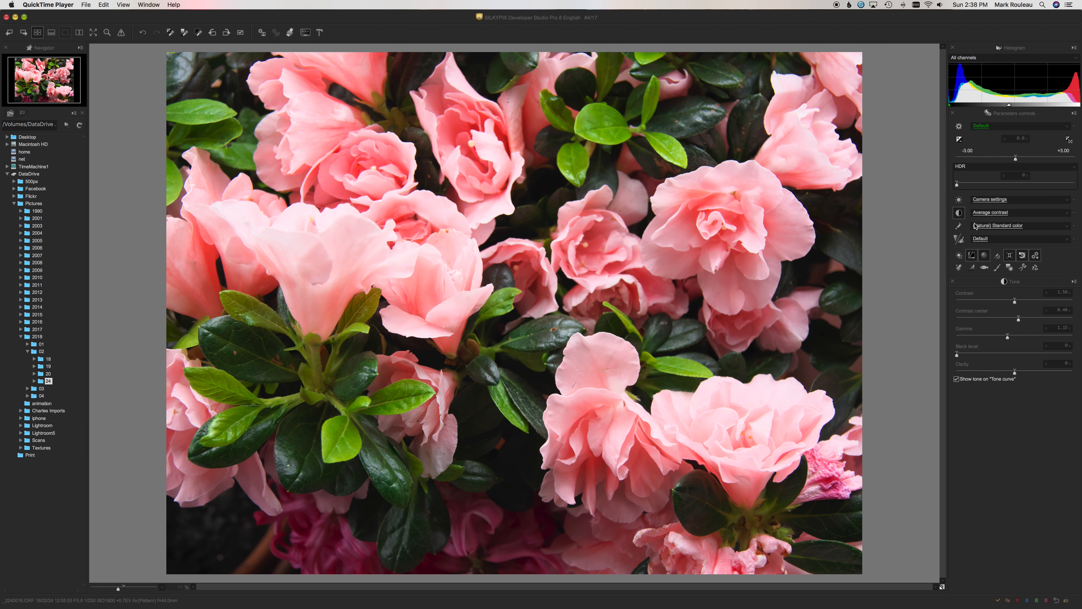
pyautogui.moveTo(965, 253)
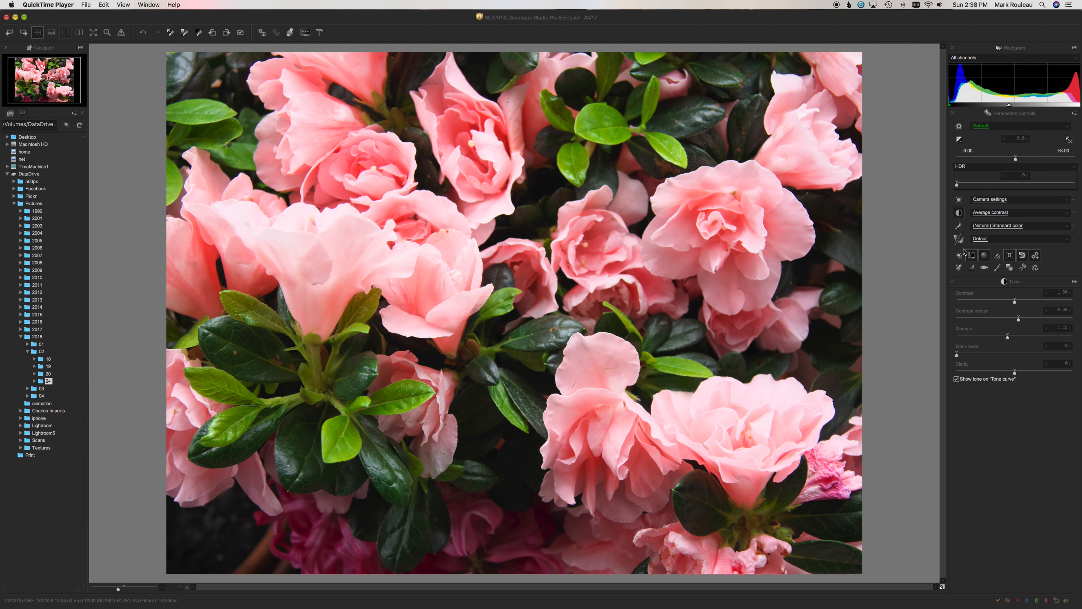
pyautogui.moveTo(993, 302)
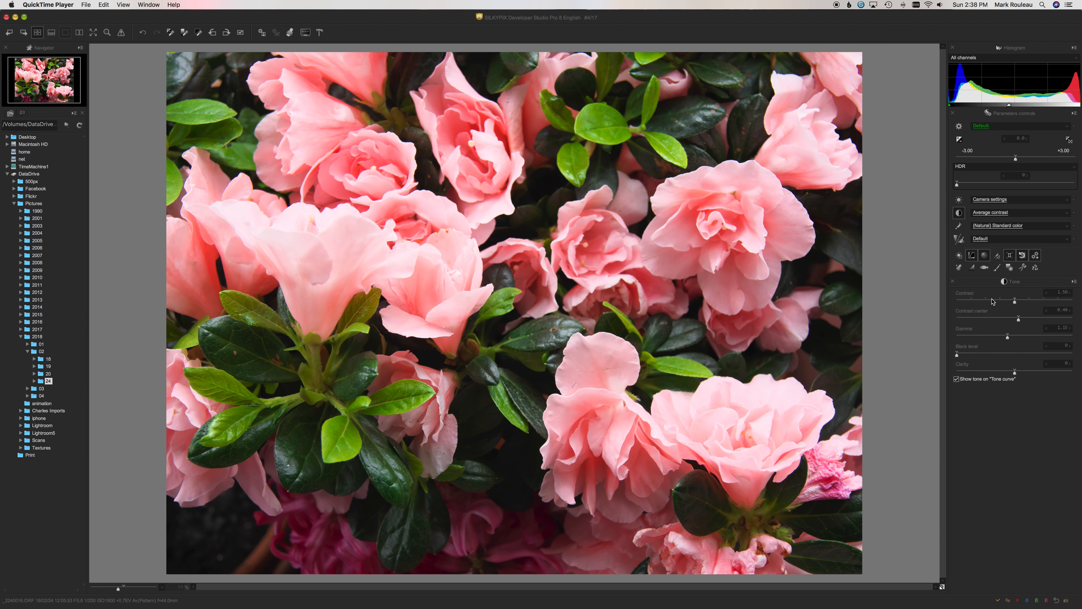
pyautogui.moveTo(1015, 303)
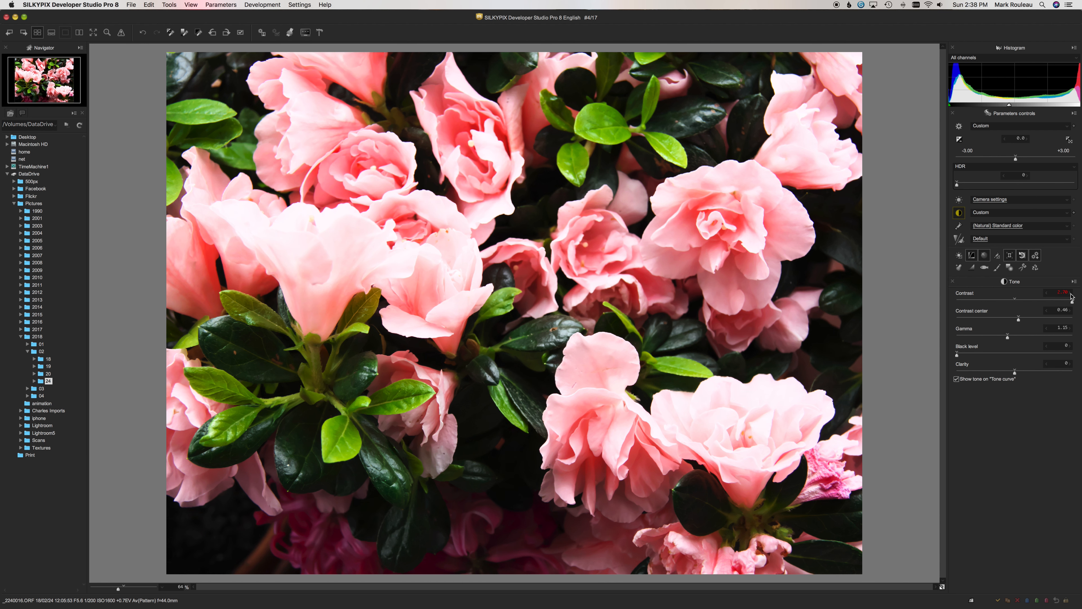
# Raise the Tone panel Contrast value past the slider maximum on the azalea photo
pyautogui.click(990, 212)
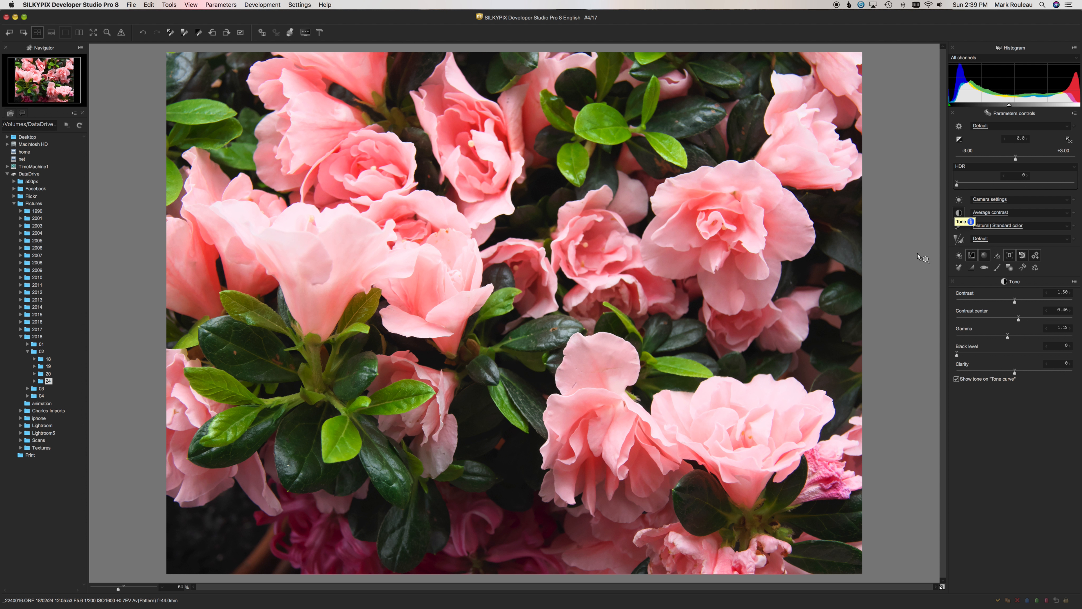
pyautogui.moveTo(904, 225)
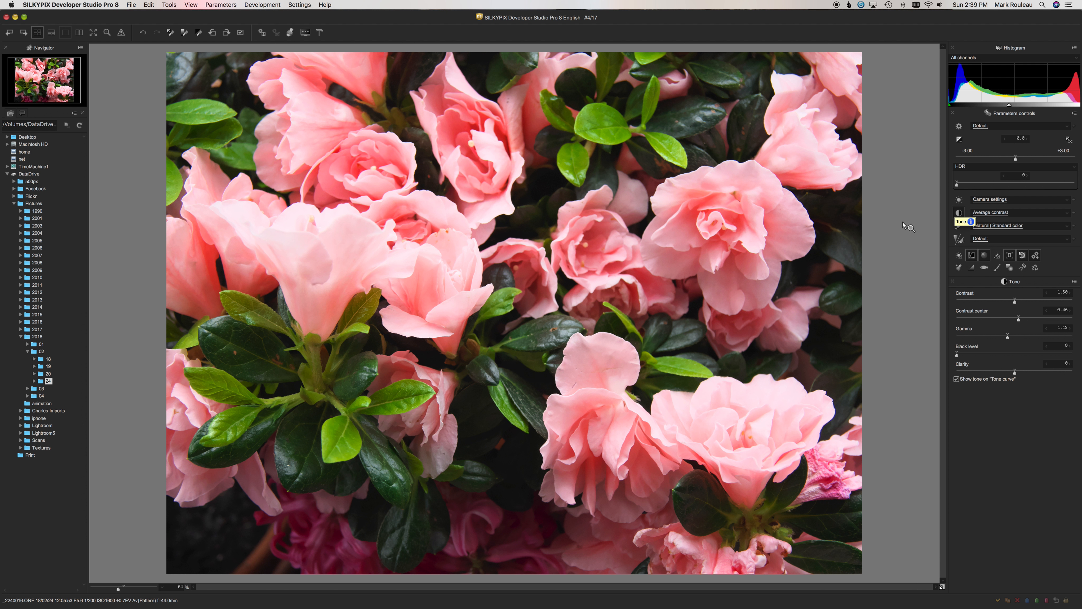
pyautogui.moveTo(851, 272)
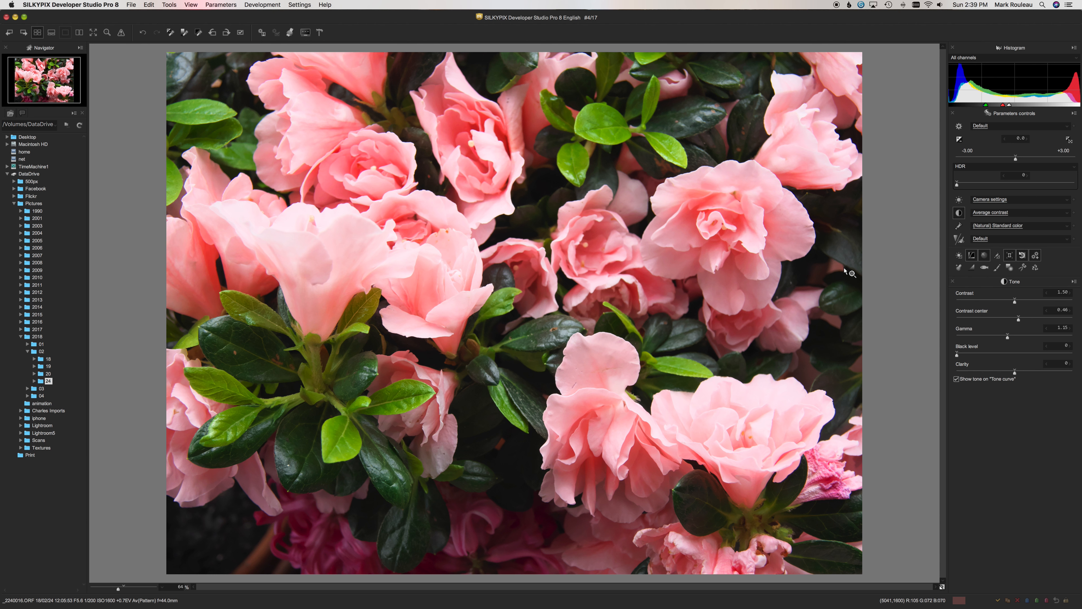
pyautogui.moveTo(837, 275)
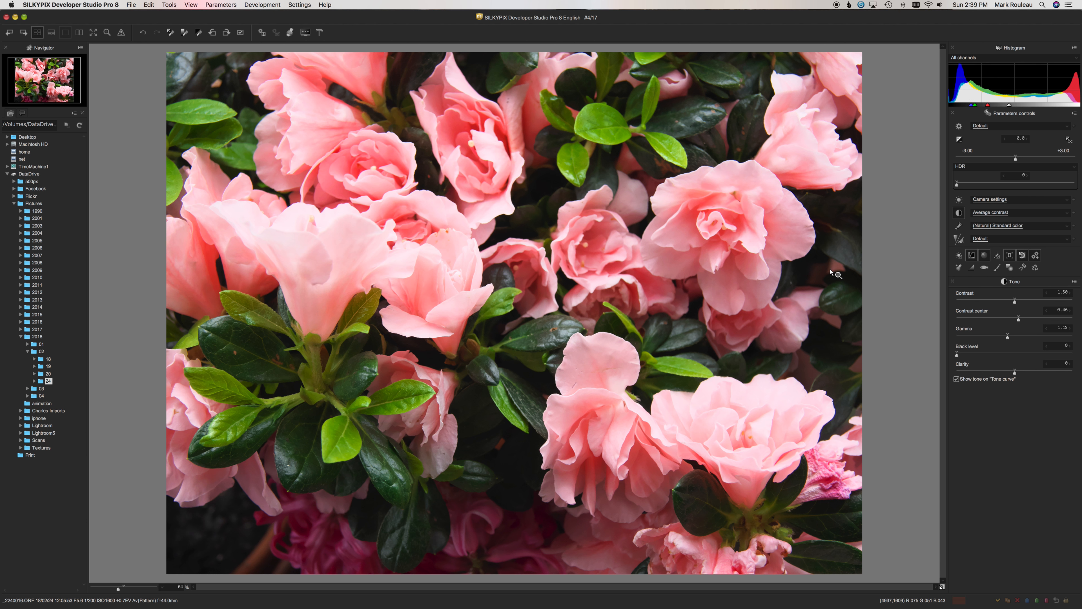
pyautogui.moveTo(1059, 261)
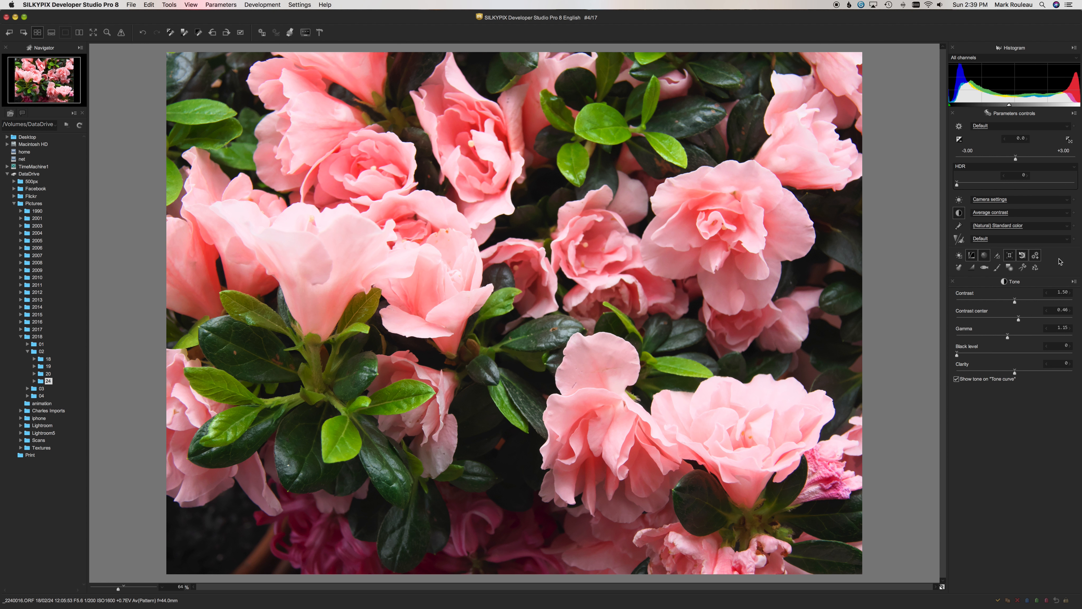
pyautogui.moveTo(972, 250)
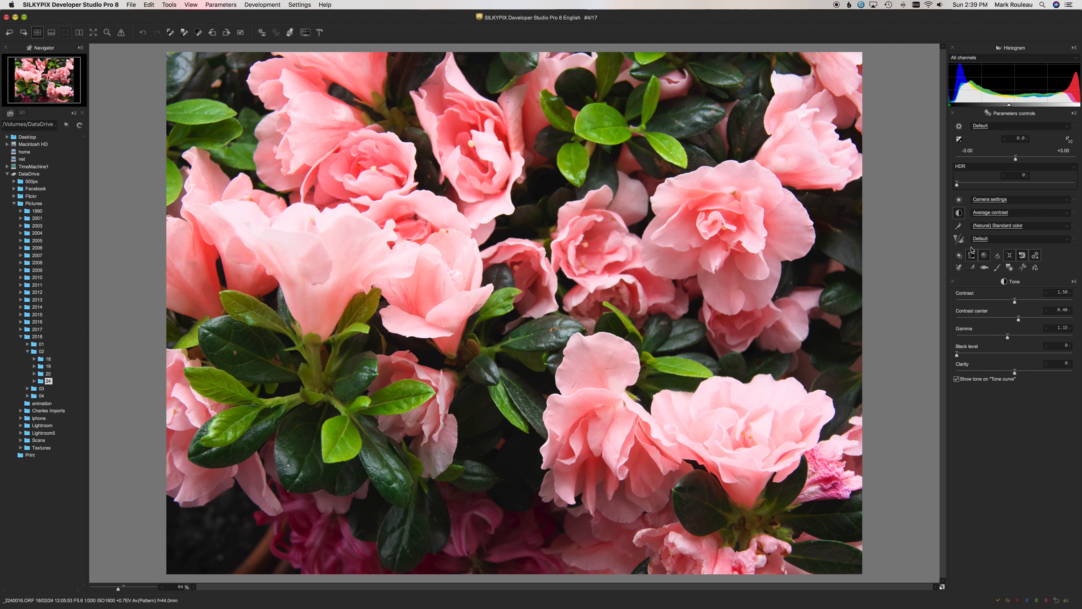